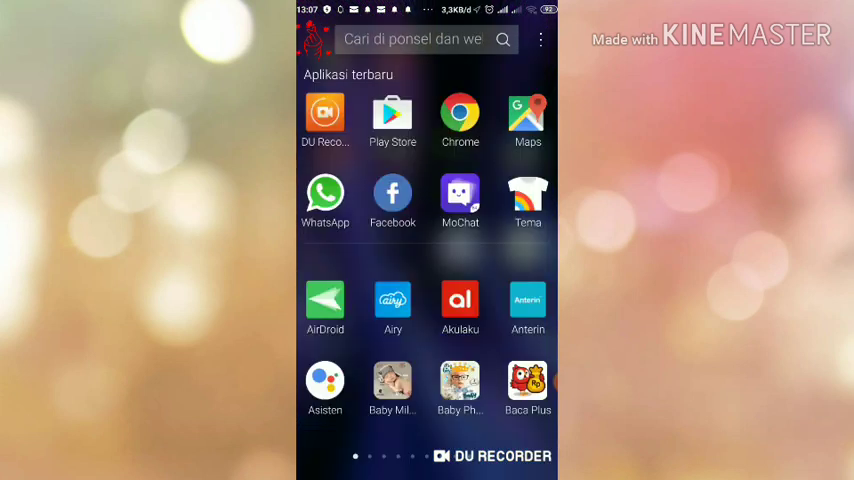
- Find Maps in the app drawer by searching 'm' to look up Griya Asri
type("m")
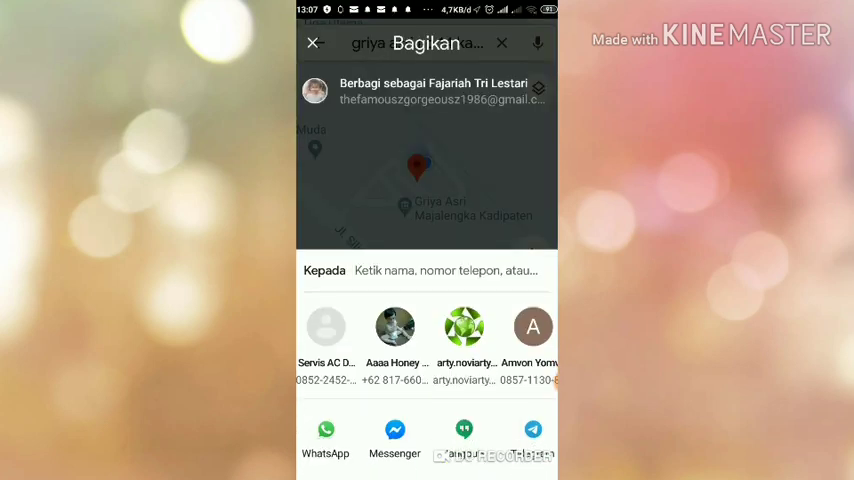
- Hand the Griya Asri location link to Barcode Generator from the share sheet
left_click(325, 435)
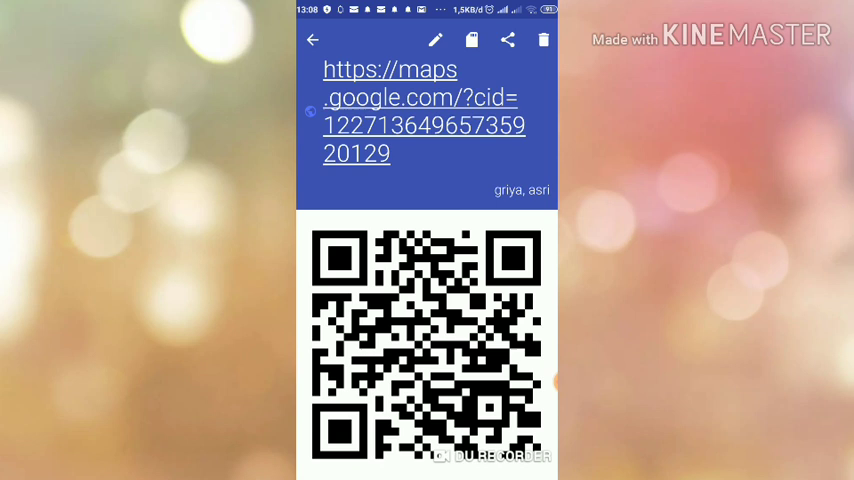
- Start a new code from the saved list with URL as the QR code type
left_click(313, 40)
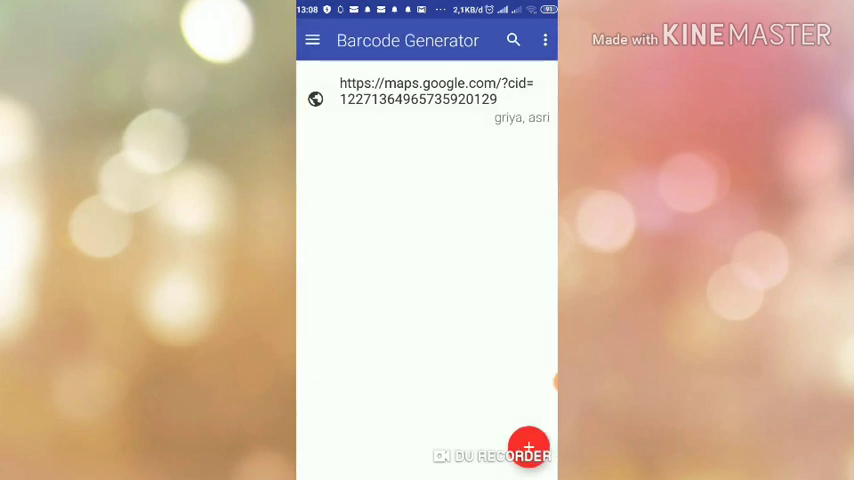
left_click(529, 447)
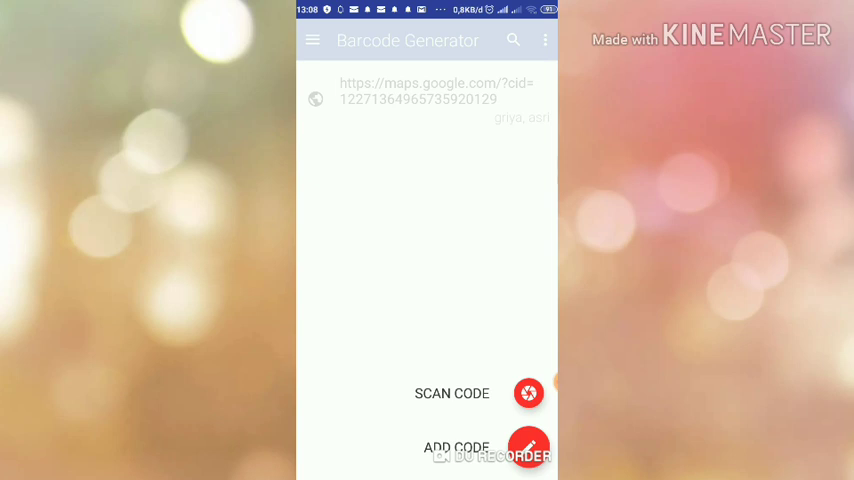
left_click(529, 448)
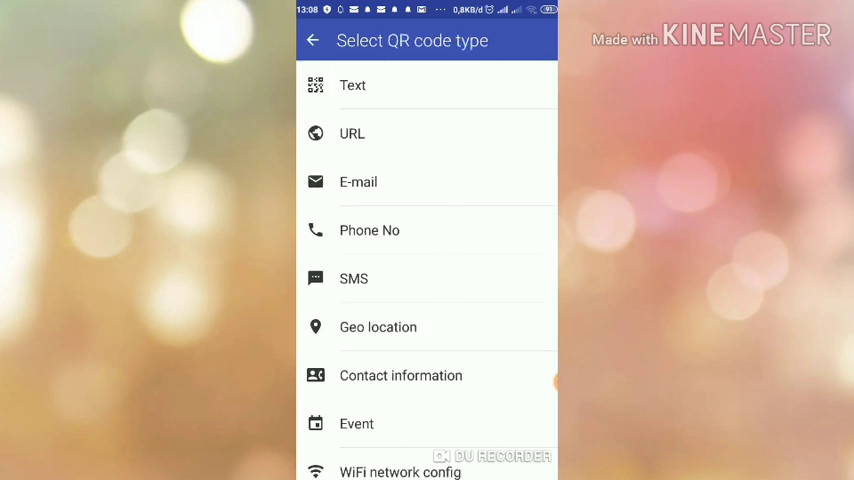
left_click(352, 133)
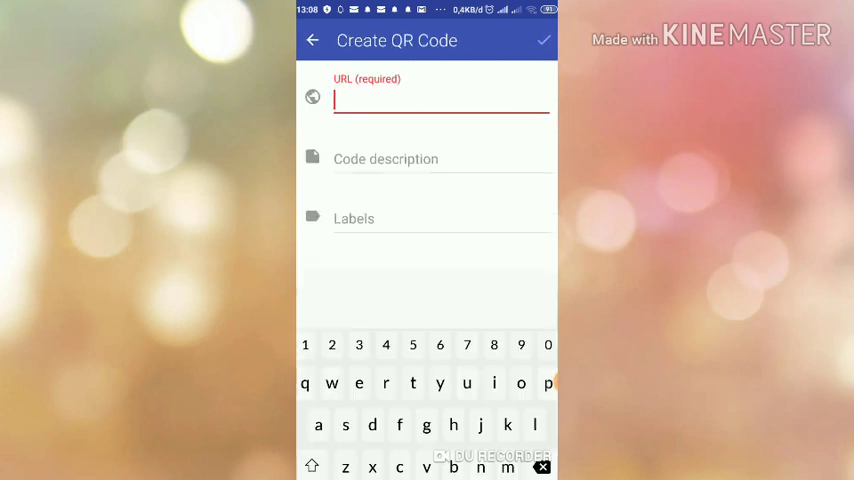
- Paste the maps link, add labels 'Alamat tempat tinggal' and description 'iman'
left_click(442, 98)
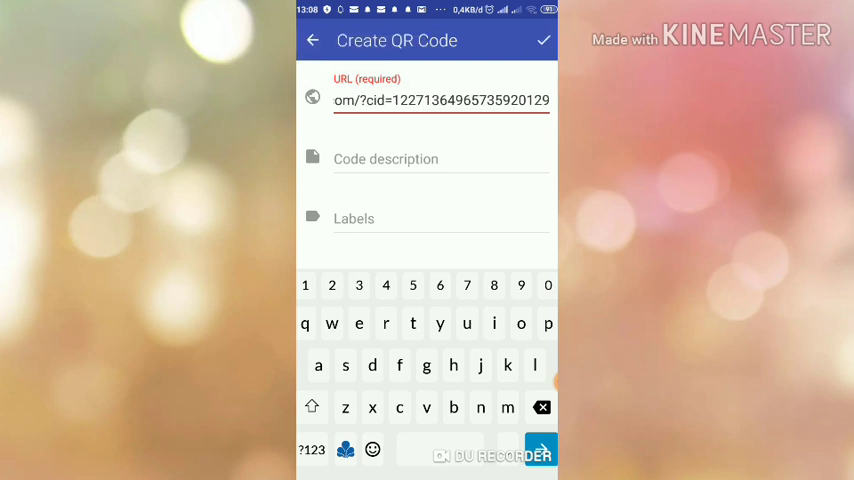
left_click(440, 217)
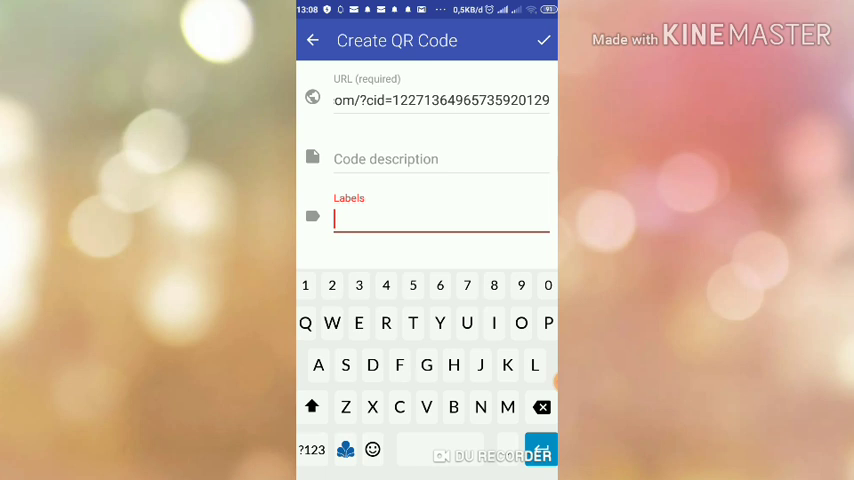
type("l")
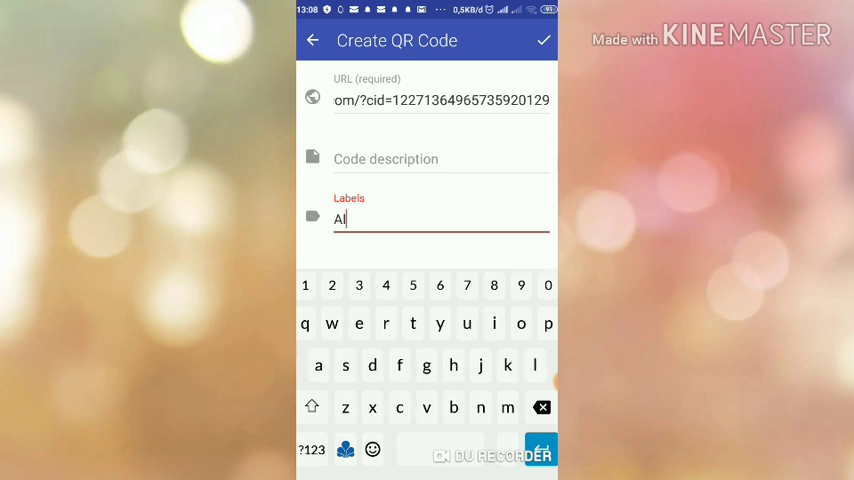
type("amat")
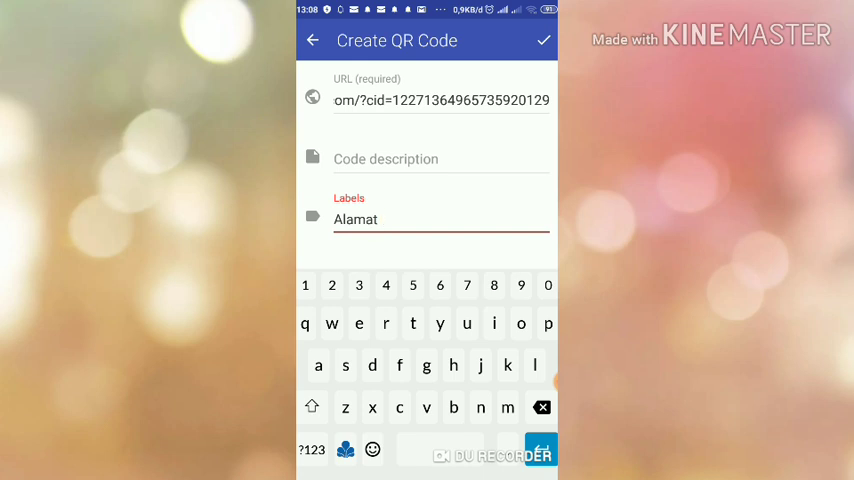
type("tempa")
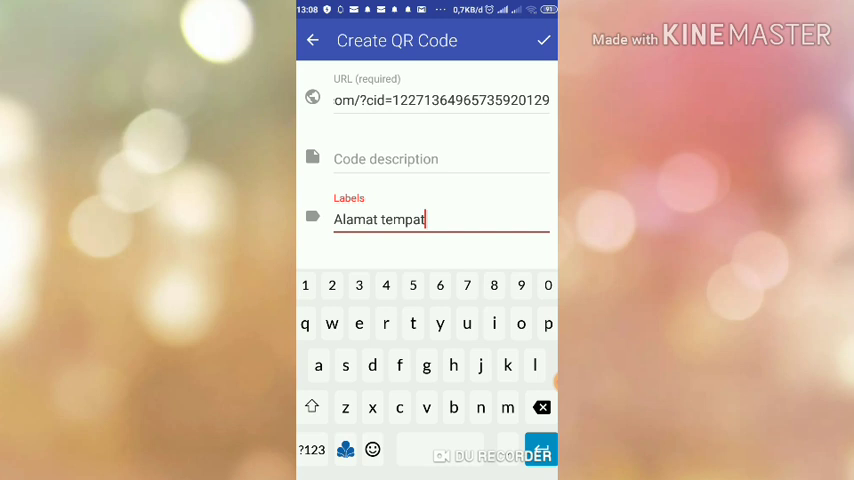
type("tingg")
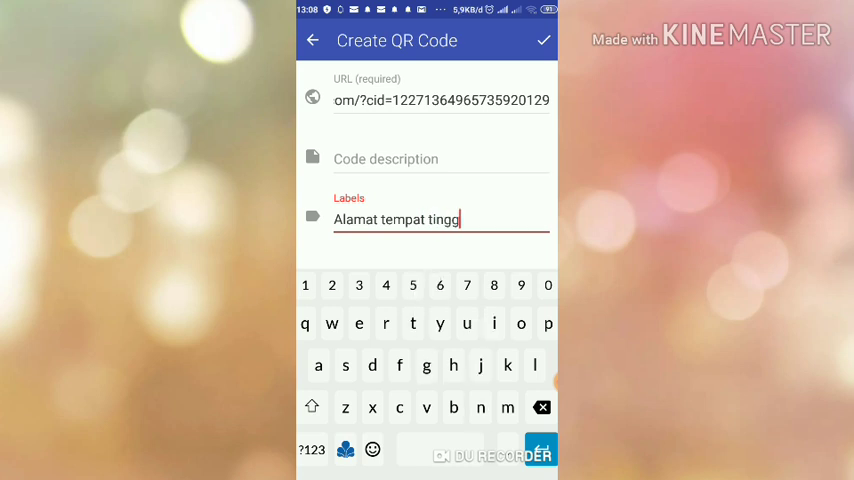
type("al")
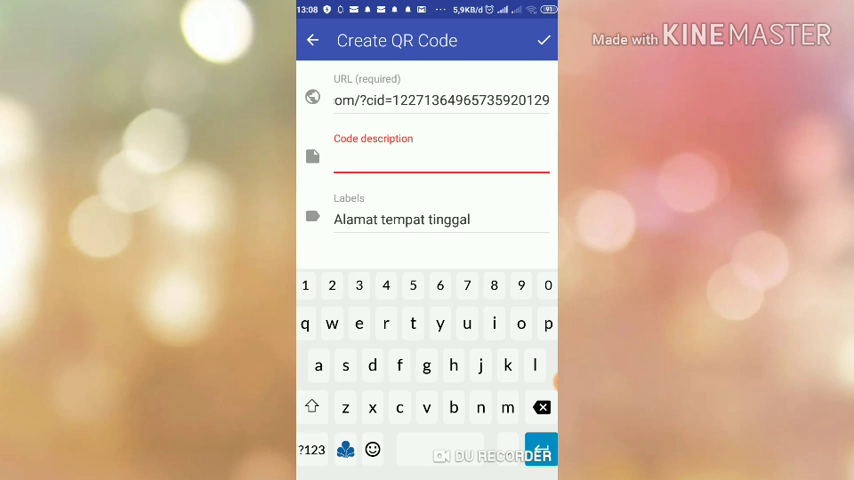
type("iman")
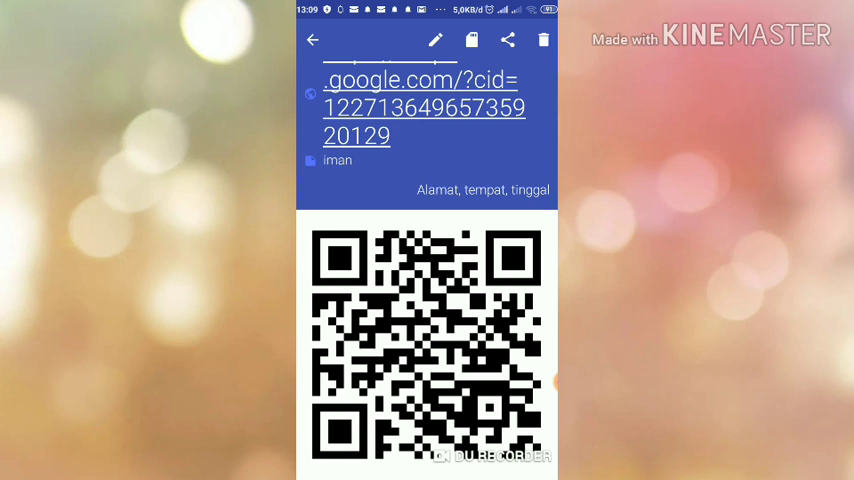
- Bring up the sharing options for the saved maps QR code
left_click(508, 40)
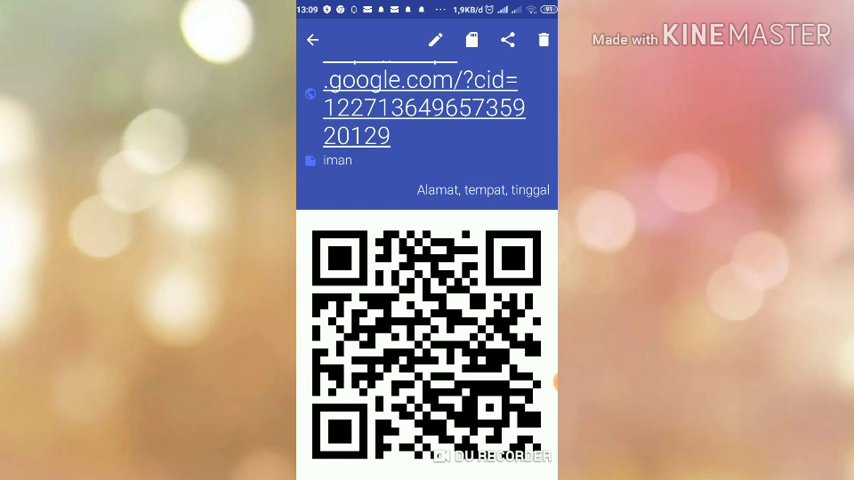
left_click(507, 40)
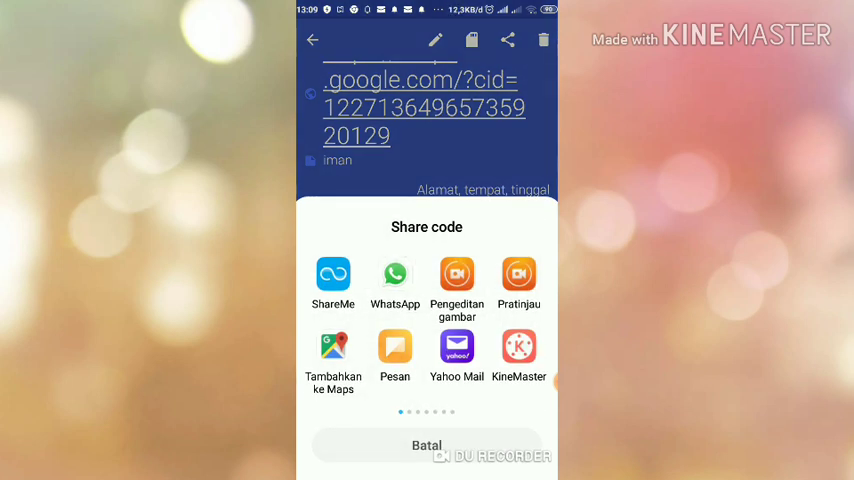
- Send the yellow-on-brown QR code image to a WhatsApp chat
left_click(395, 278)
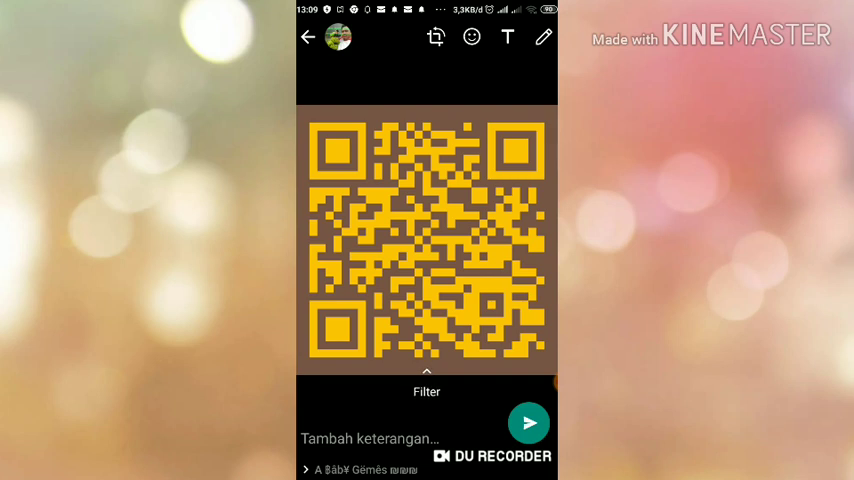
left_click(529, 422)
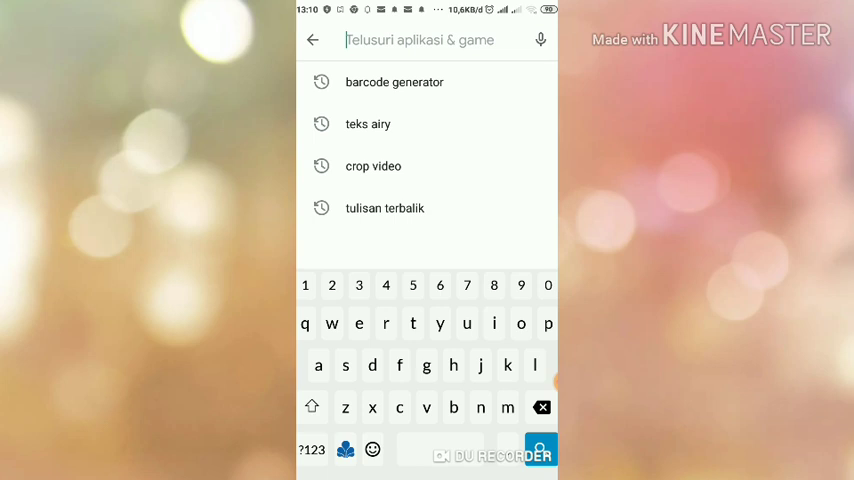
- Search Play Store for 'code qr' and go to QR & Barcode Scanner by Gamma Play
type("q")
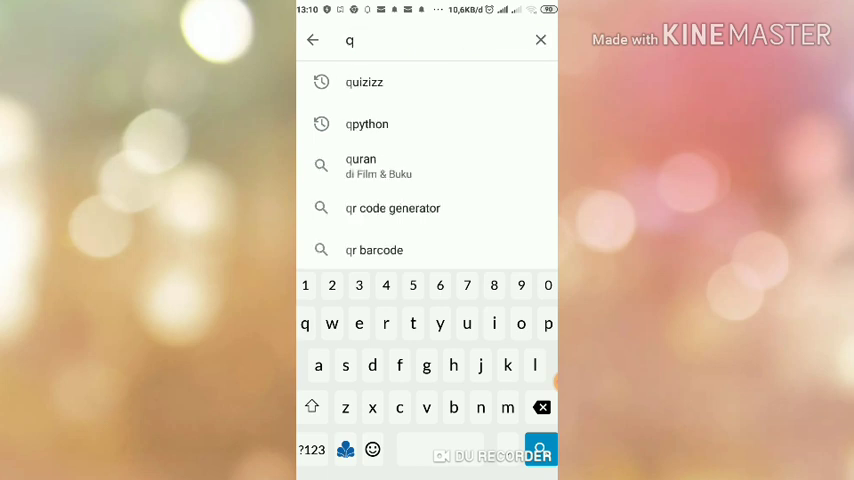
type("r")
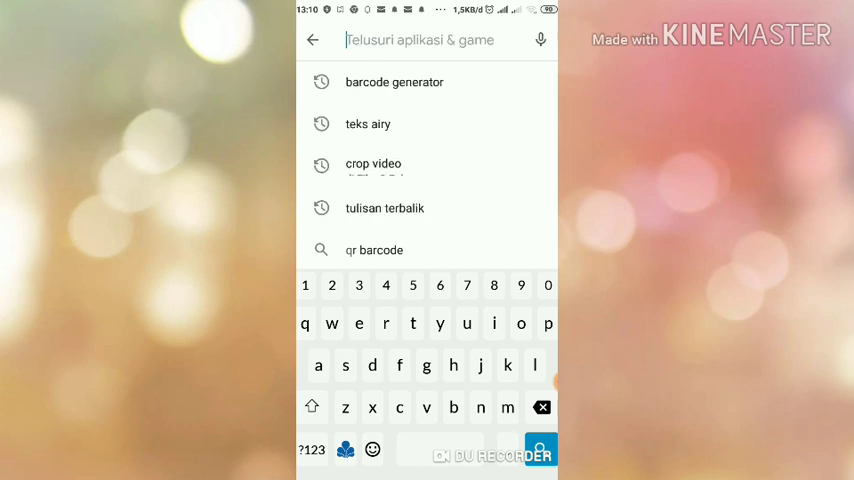
type("code")
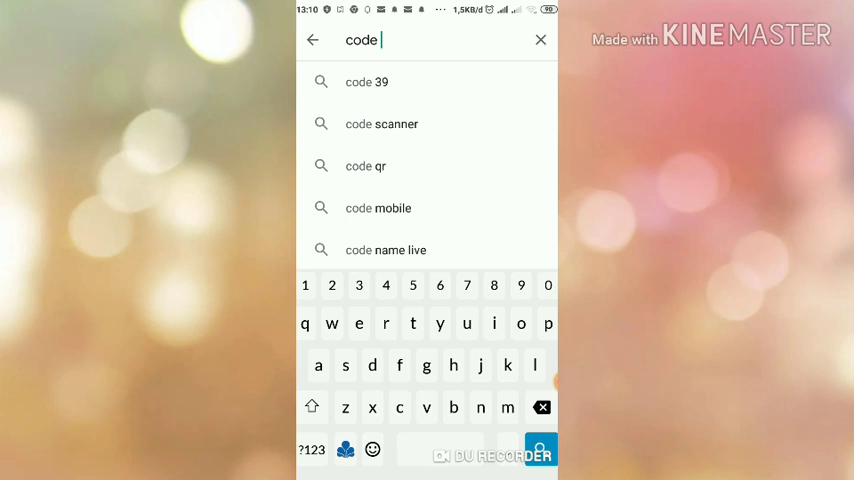
key("BackSpace")
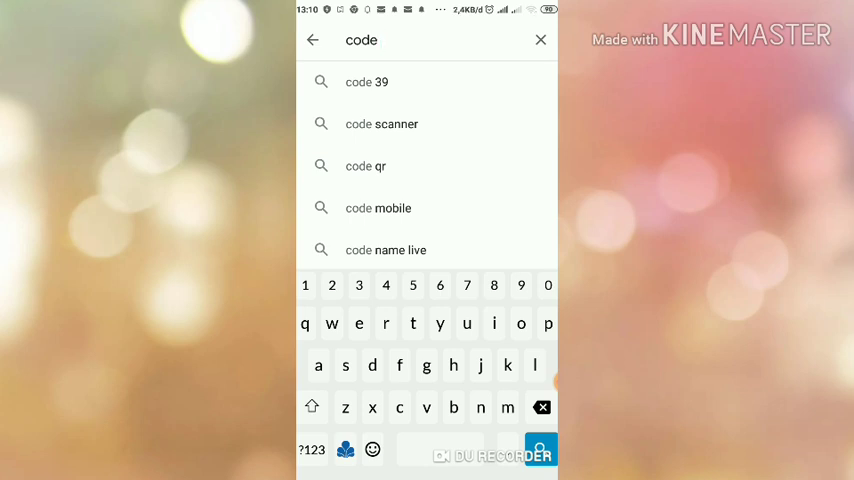
left_click(366, 166)
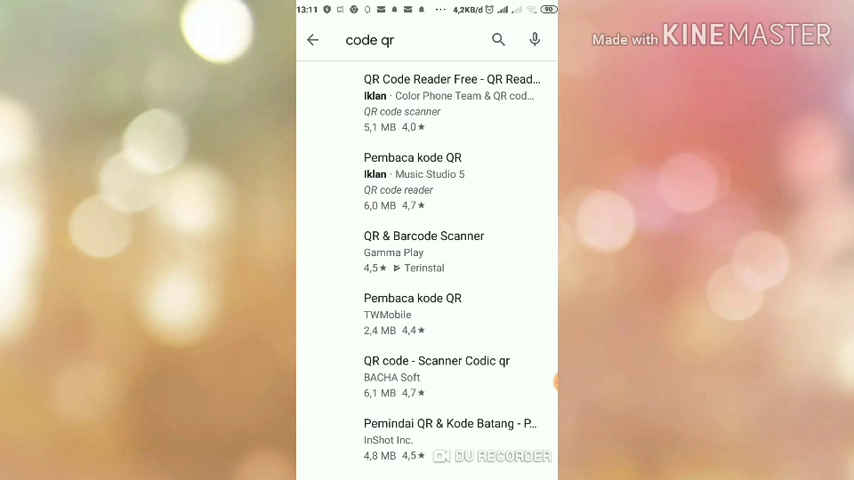
left_click(423, 250)
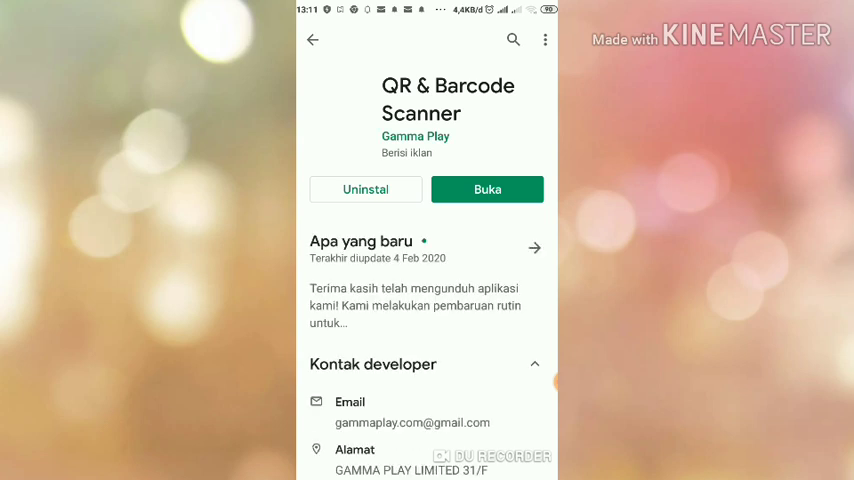
- Launch the scanner, scan the code and view Perumahan Griya Asri in Maps
left_click(487, 189)
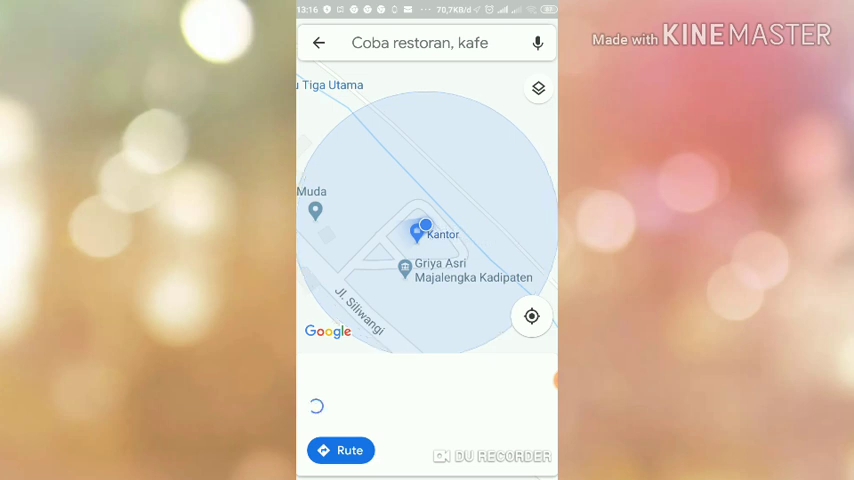
left_click(421, 232)
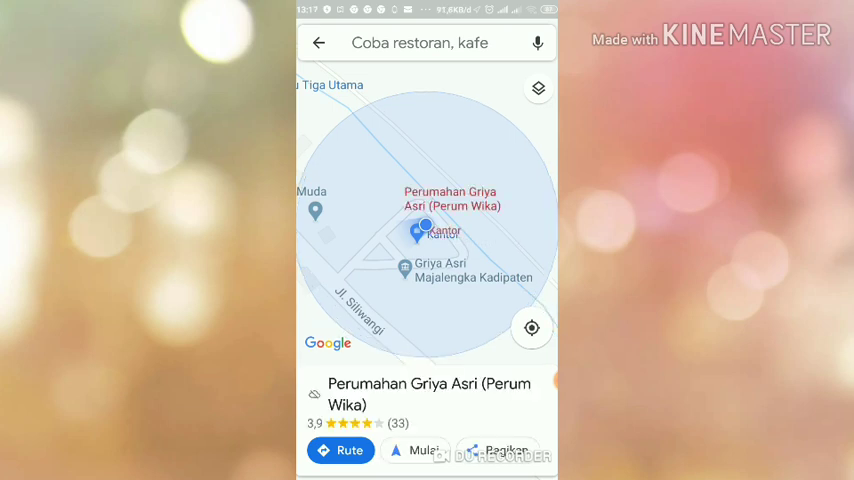